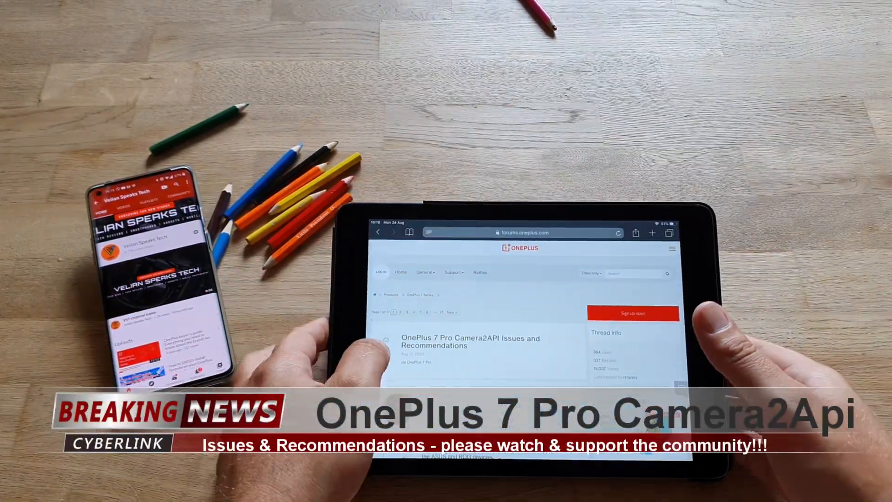
scroll("down", 3)
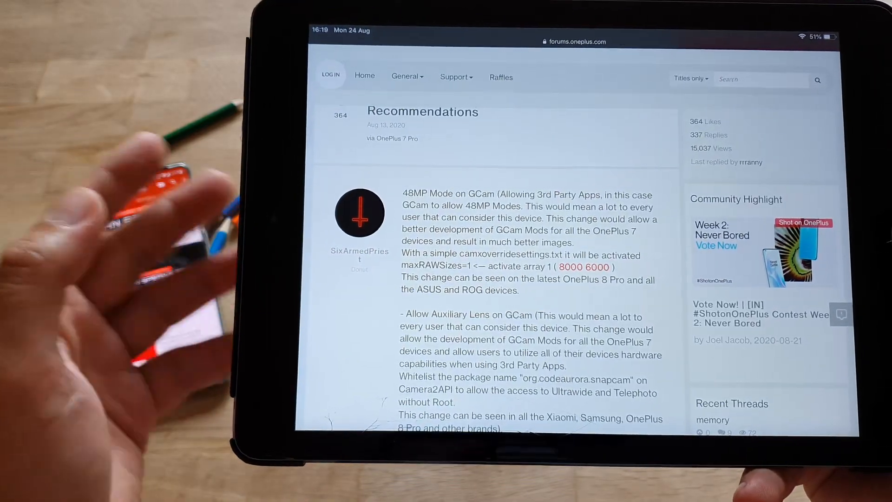
scroll("down", 3)
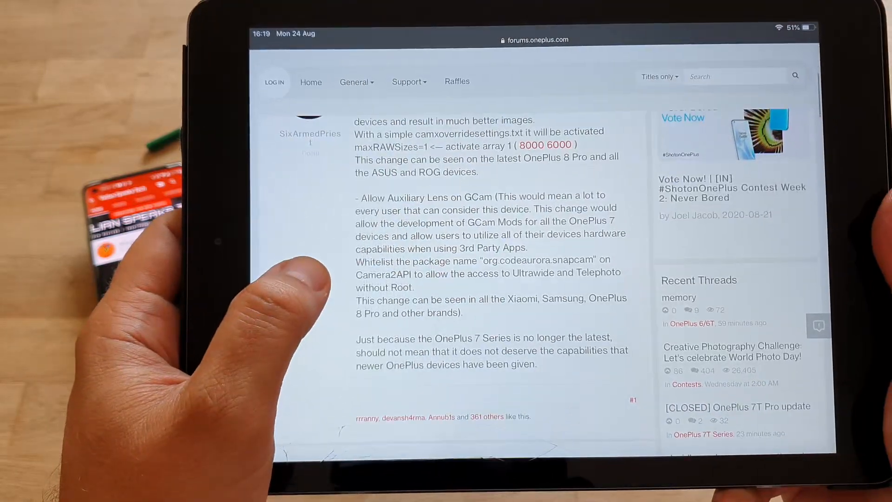
scroll("up", 3)
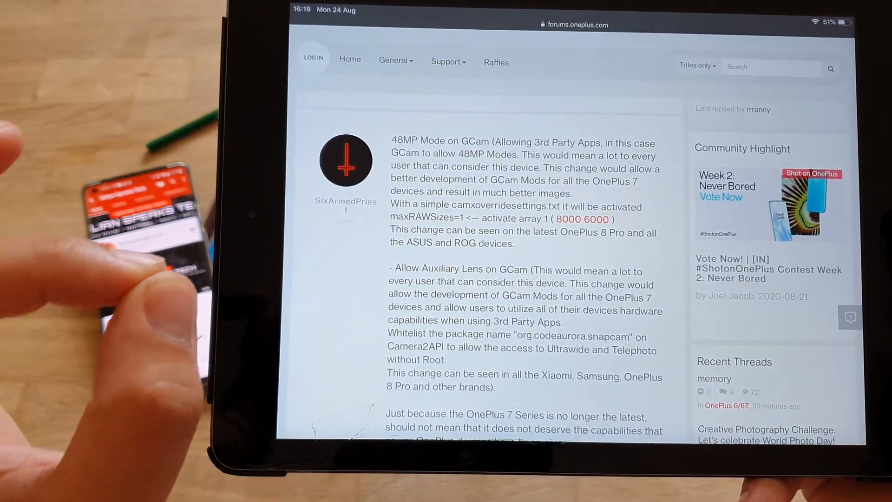
scroll("down", 3)
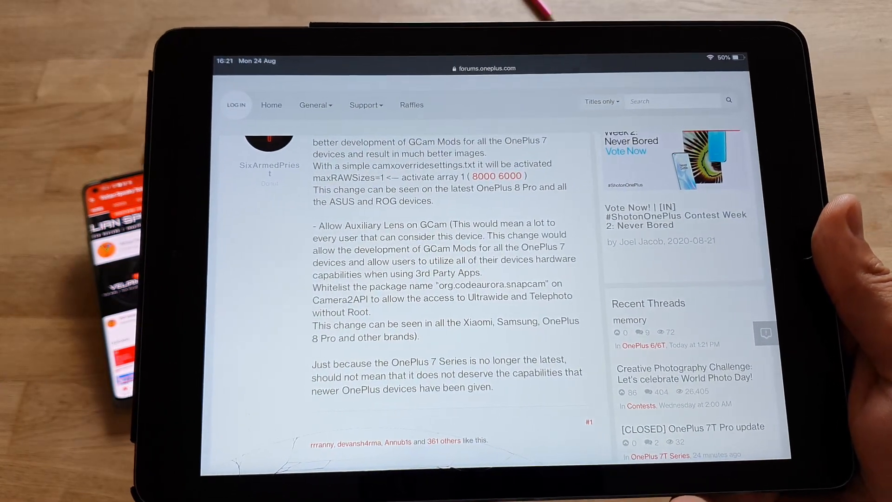
scroll("down", 3)
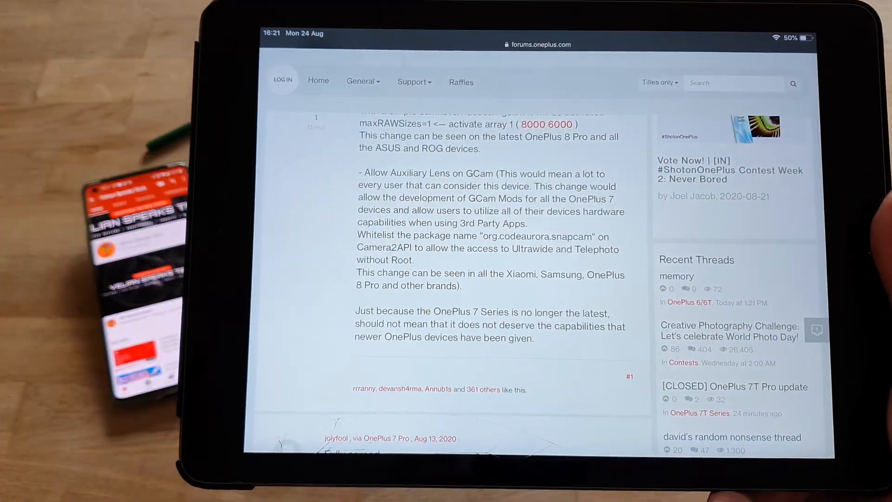